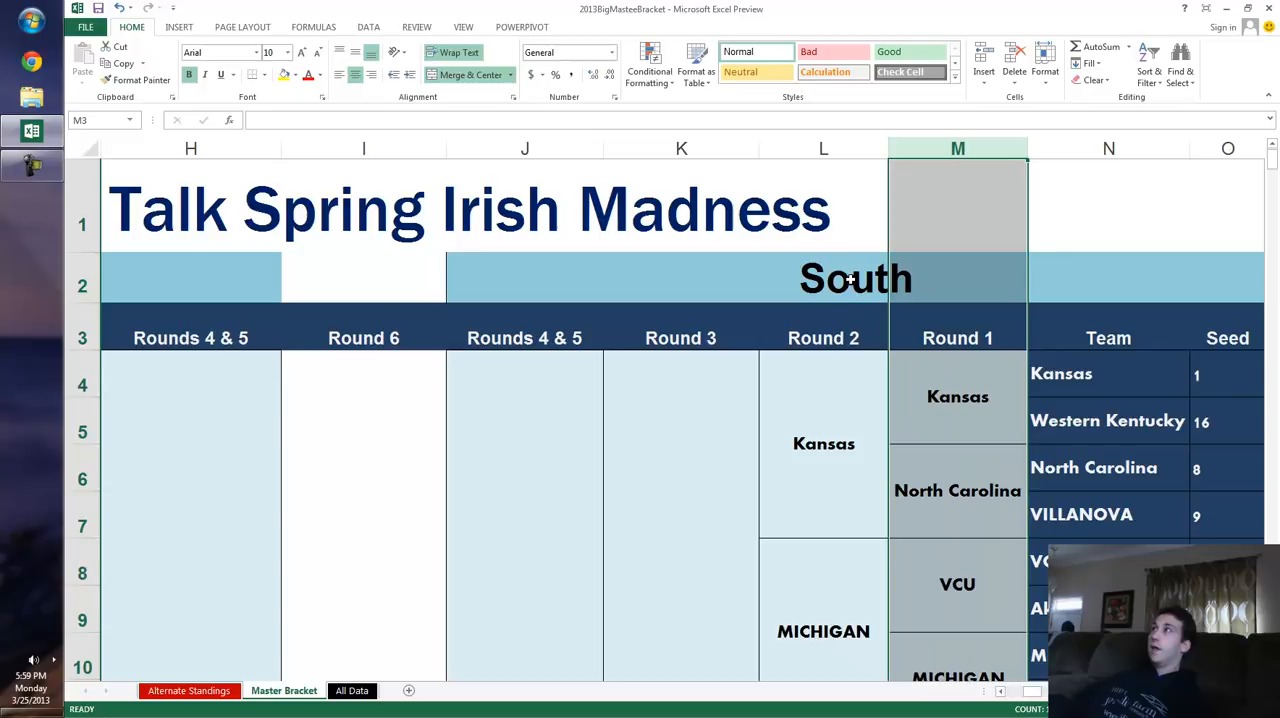
Show the All Data sheet with every entry's picks, rounds and points.
{"action": "left_click", "coordinate": [352, 690]}
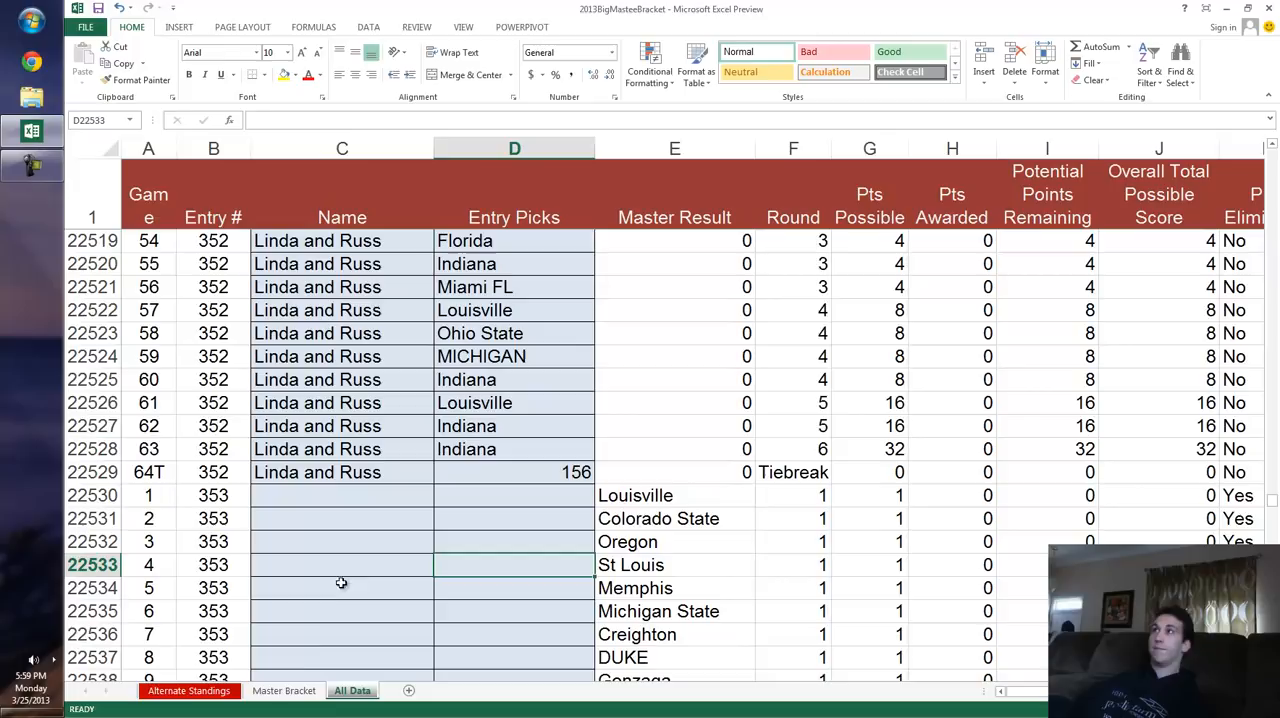
{"action": "mouse_move", "coordinate": [480, 438]}
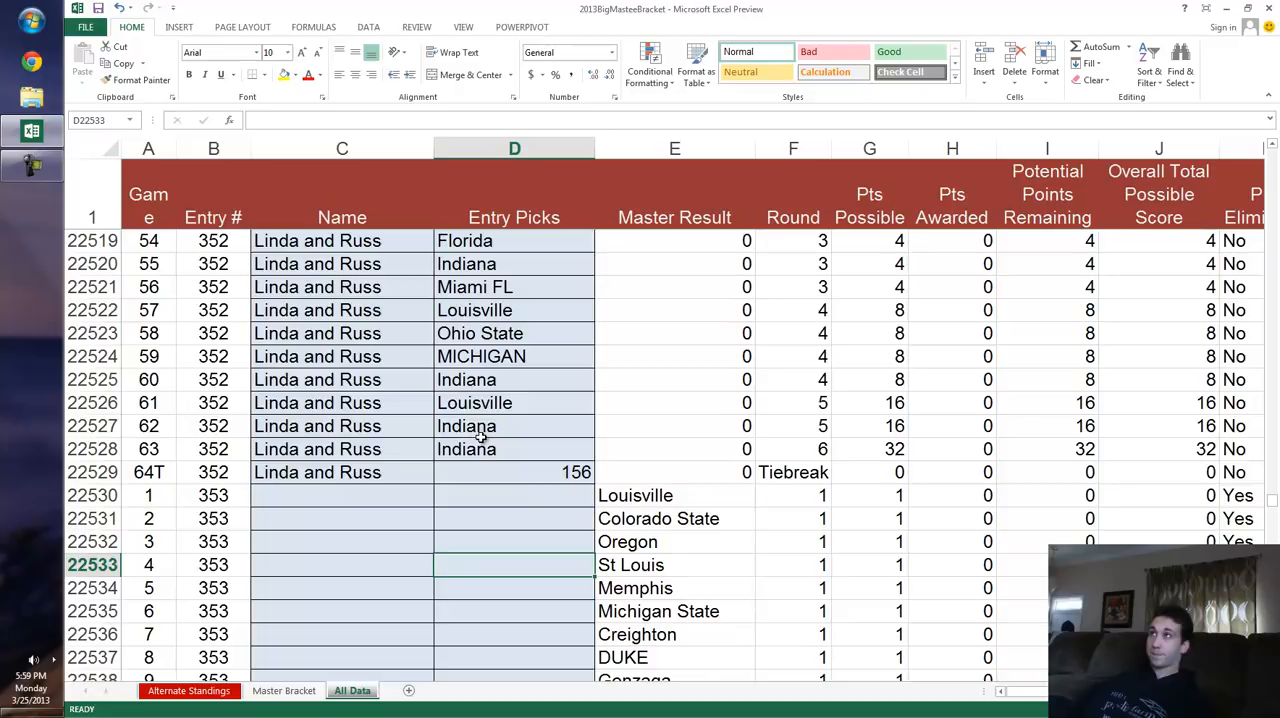
Return to the Master Bracket sheet with the scoring table and Midwest bracket.
{"action": "left_click", "coordinate": [284, 690]}
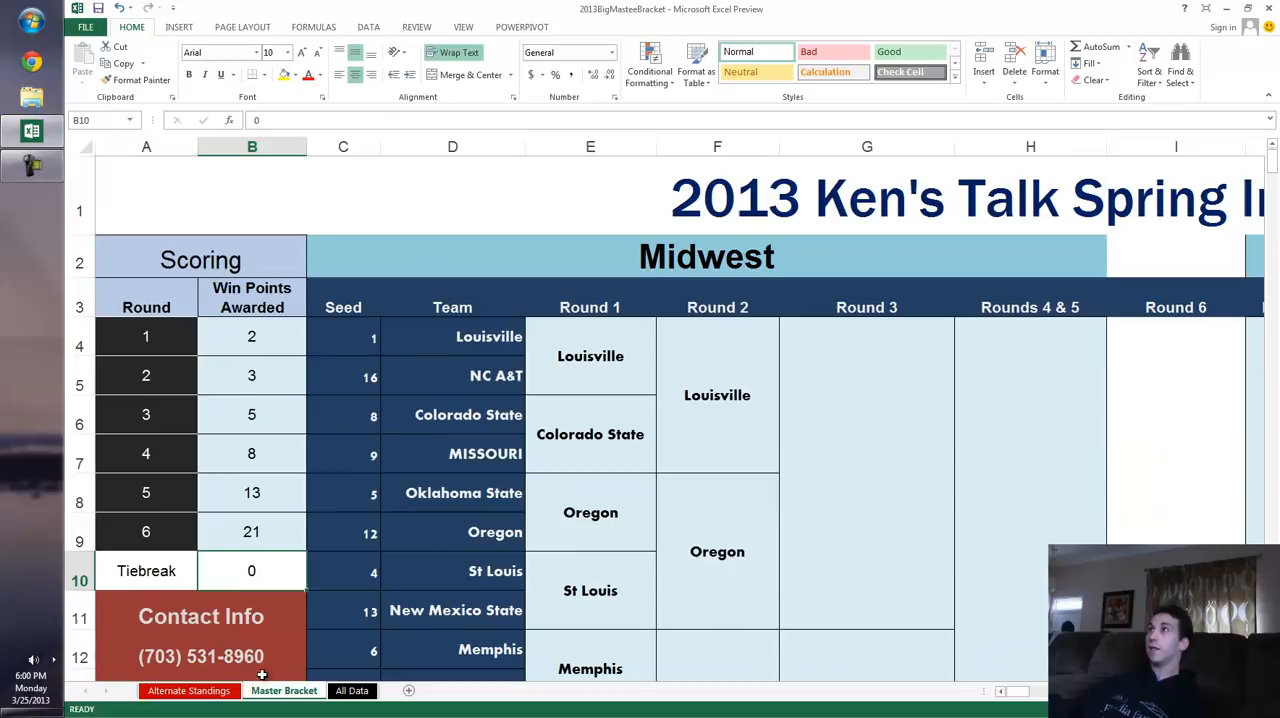
Refresh the Alternate Standings pivot via the Entry sort menu and All Data, showing Linda and Russ leading at 88.
{"action": "left_click", "coordinate": [188, 690]}
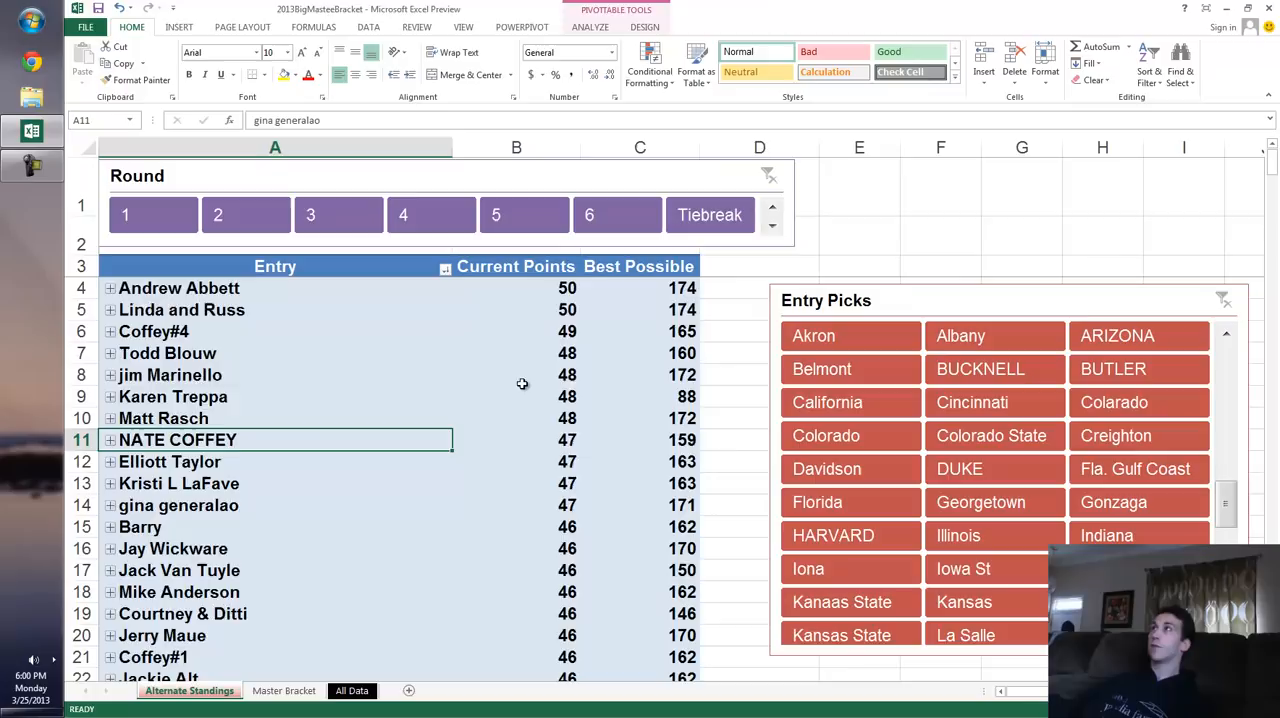
{"action": "left_click", "coordinate": [444, 266]}
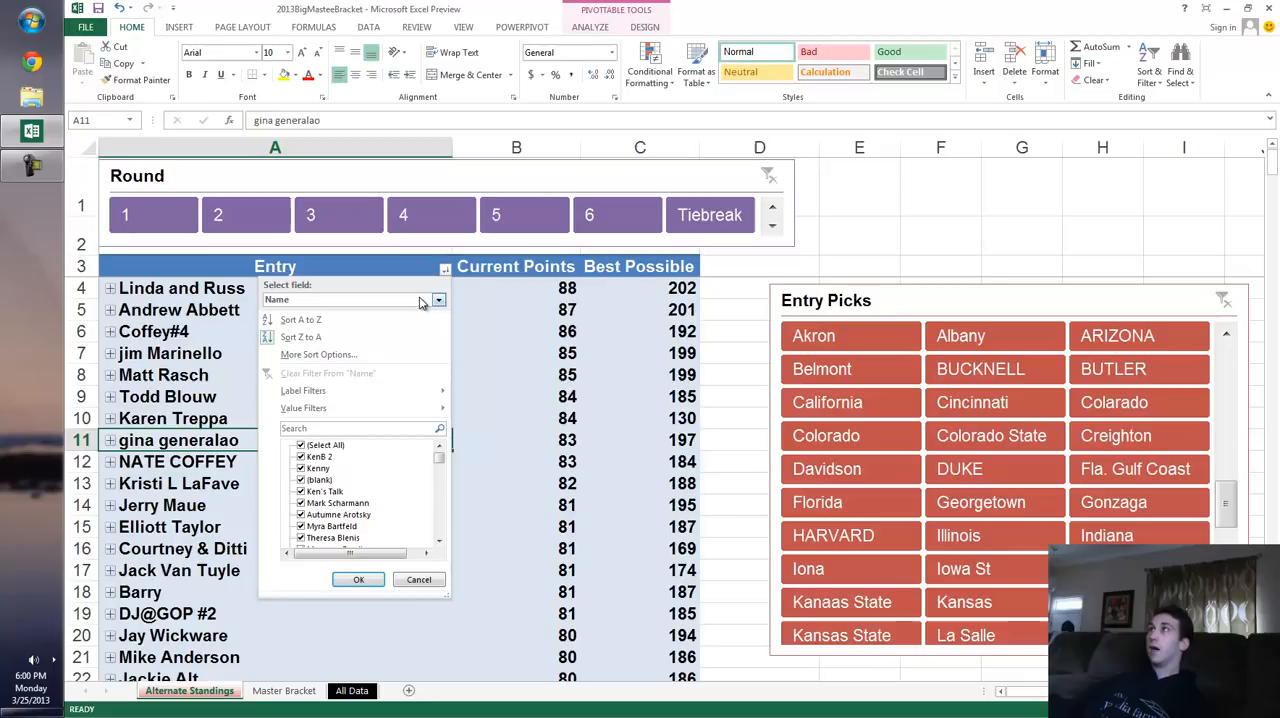
{"action": "left_click", "coordinate": [352, 690]}
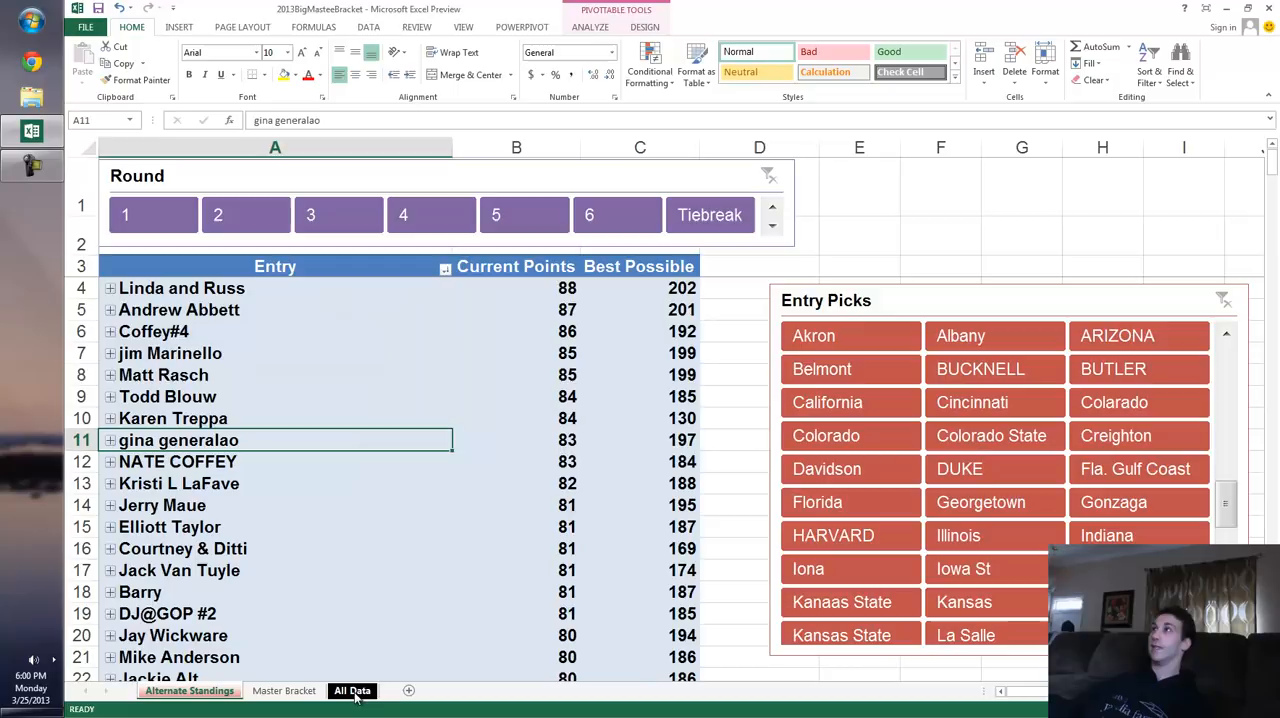
{"action": "left_click", "coordinate": [352, 690]}
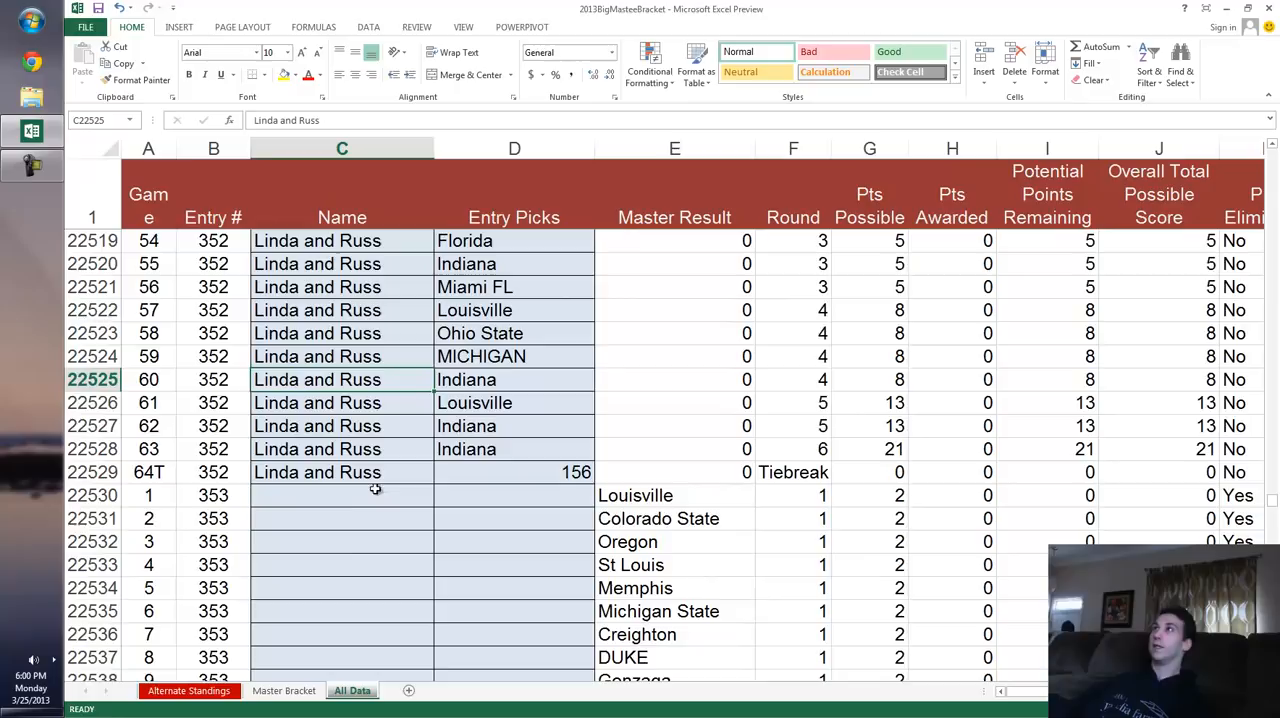
{"action": "left_click", "coordinate": [188, 690]}
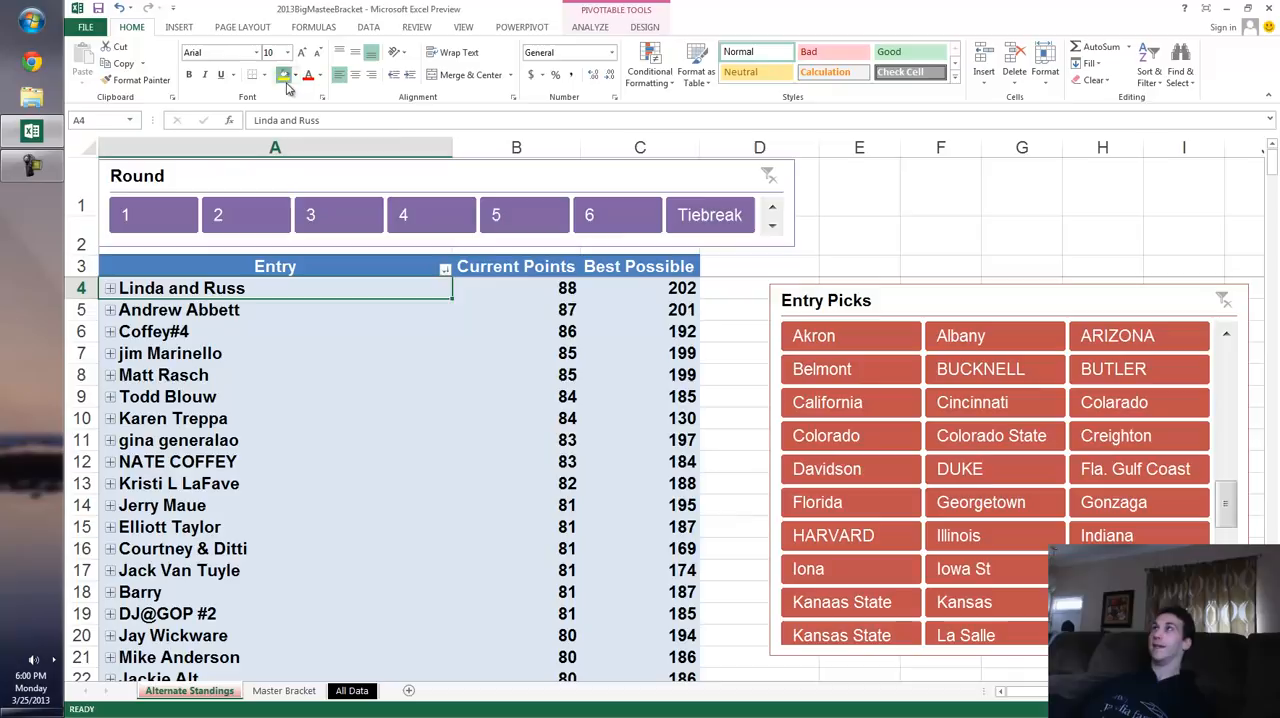
Highlight Linda and Russ's leading entry cell in yellow.
{"action": "left_click", "coordinate": [284, 74]}
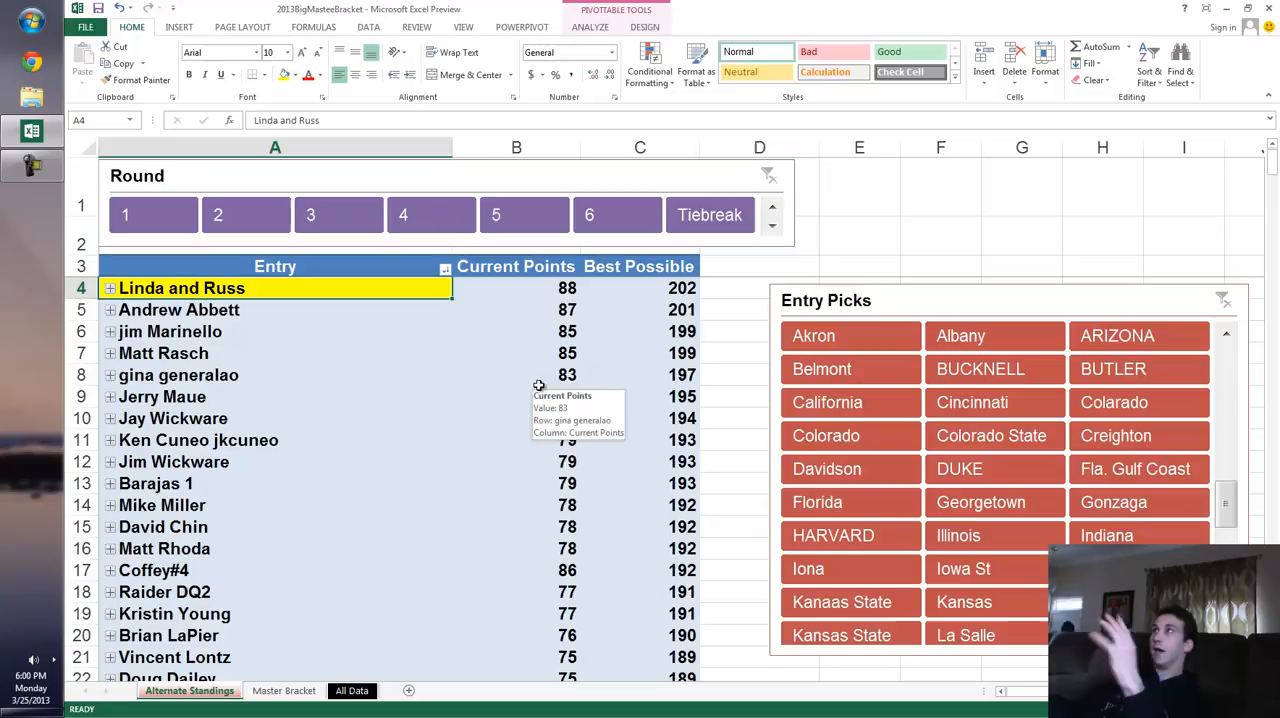
{"action": "scroll", "scroll_direction": "down", "scroll_amount": 3}
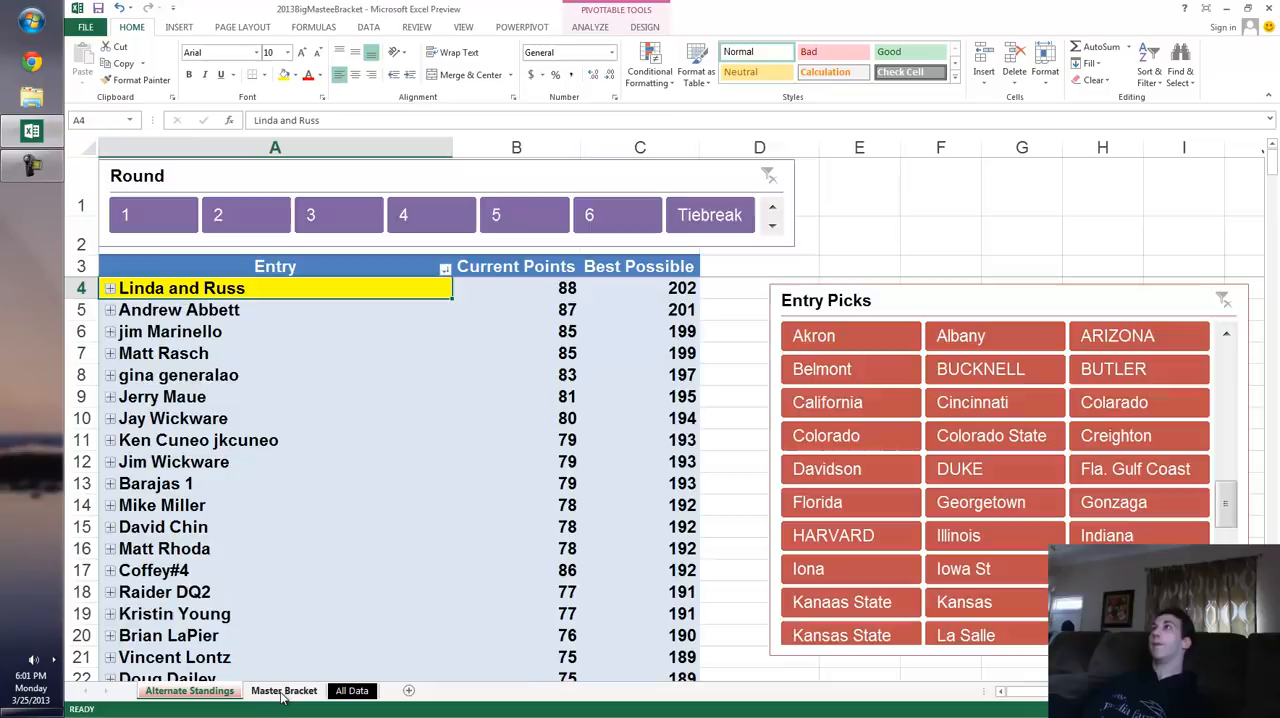
{"action": "left_click", "coordinate": [284, 690]}
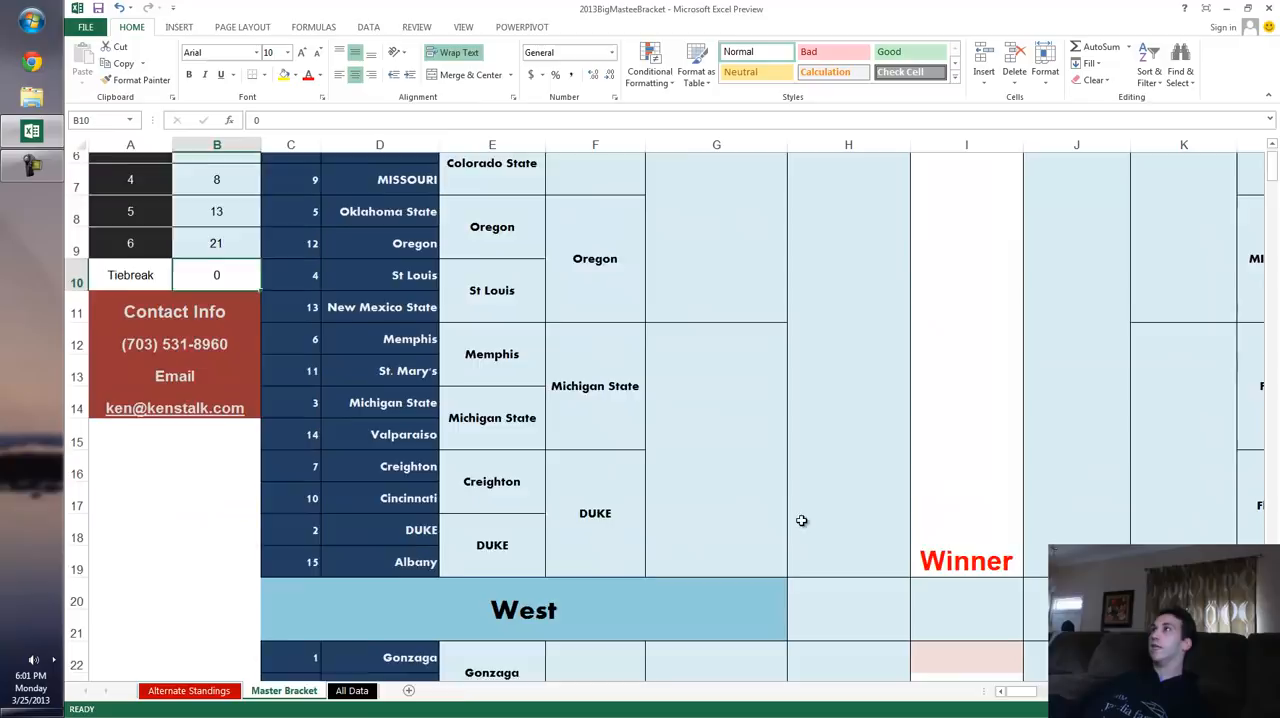
{"action": "scroll", "scroll_direction": "down", "scroll_amount": 3}
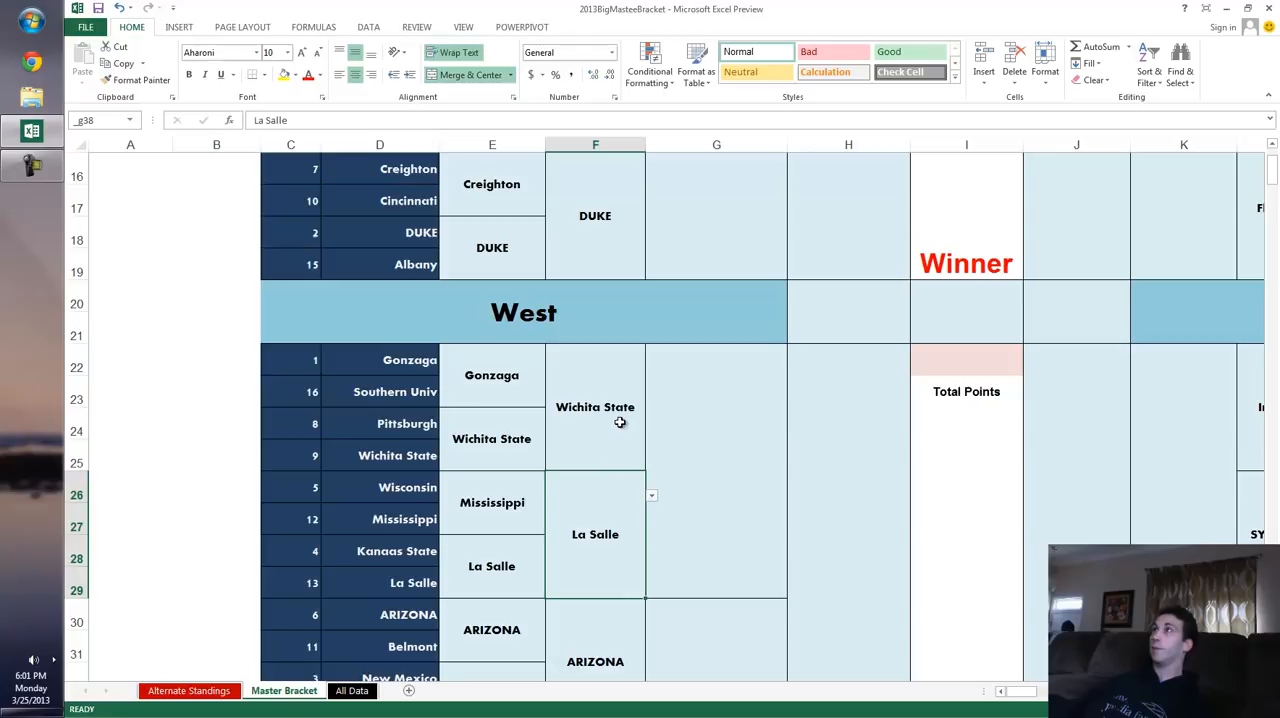
{"action": "scroll", "scroll_direction": "down", "scroll_amount": 3}
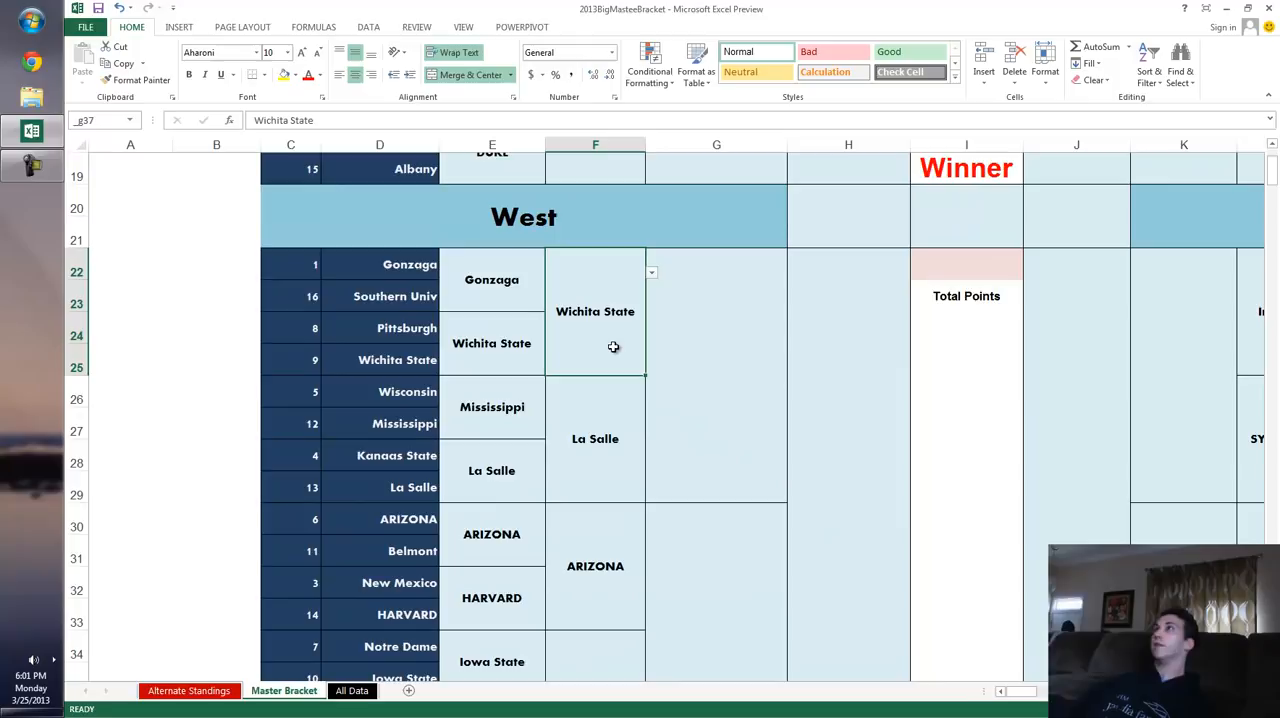
{"action": "left_click", "coordinate": [188, 690]}
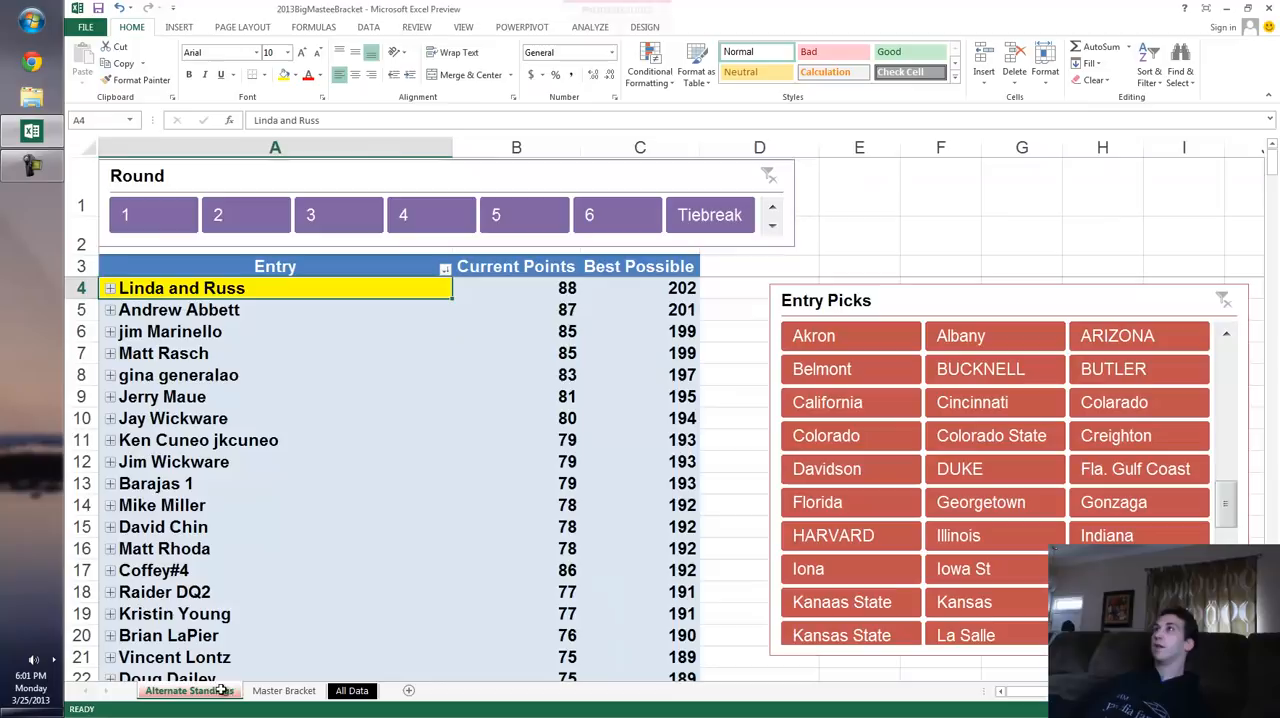
Clear the Round and Entry Picks slicers so all entries show full points and best possible totals.
{"action": "scroll", "scroll_direction": "down", "scroll_amount": 3}
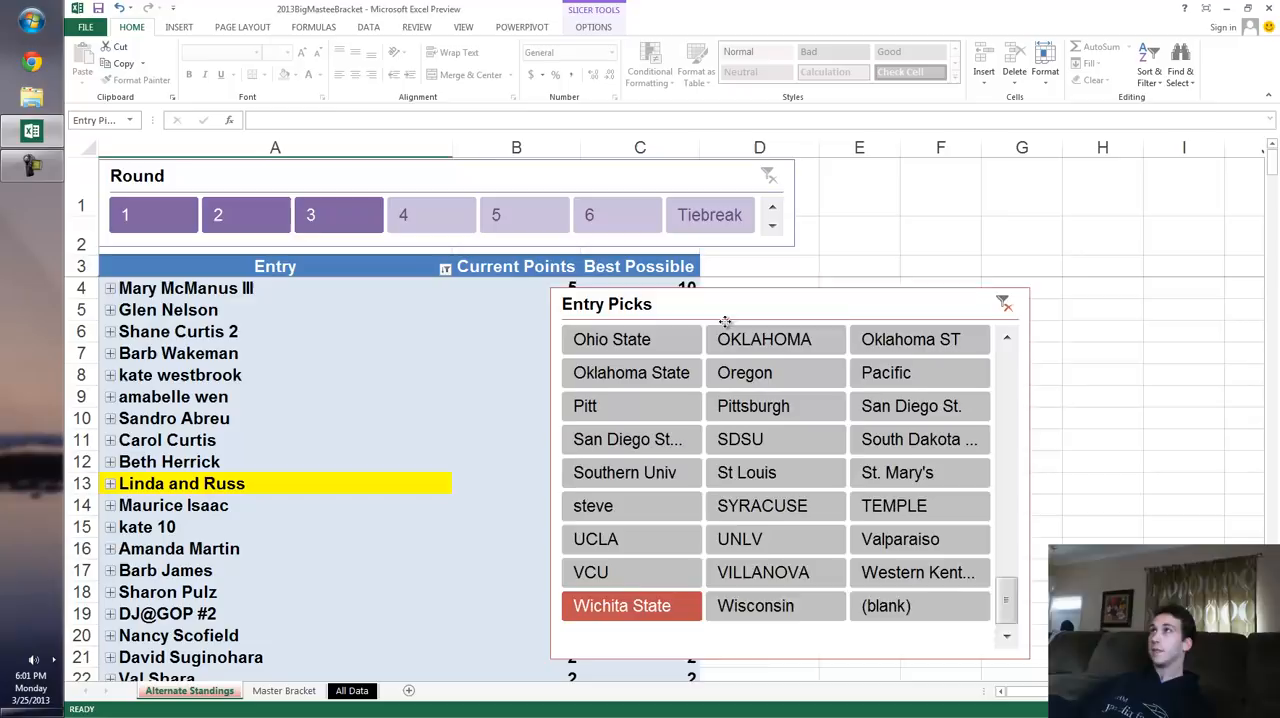
{"action": "left_click", "coordinate": [152, 214]}
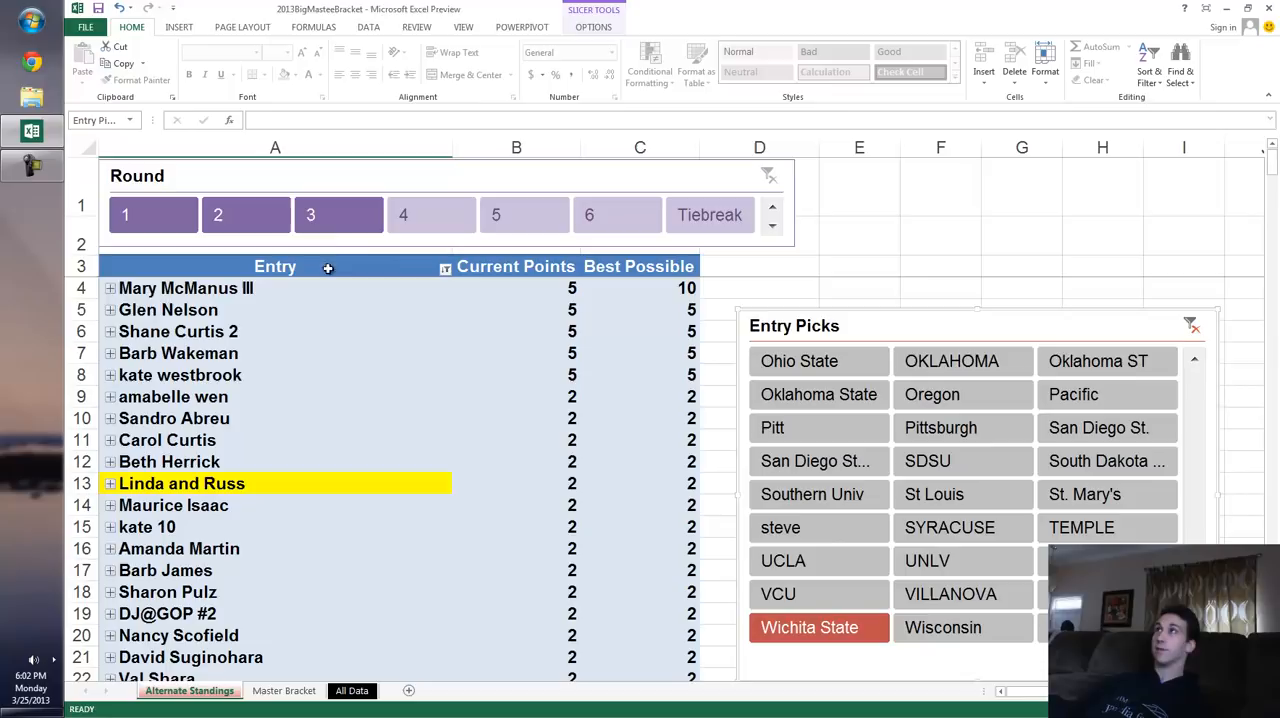
{"action": "left_click", "coordinate": [338, 214]}
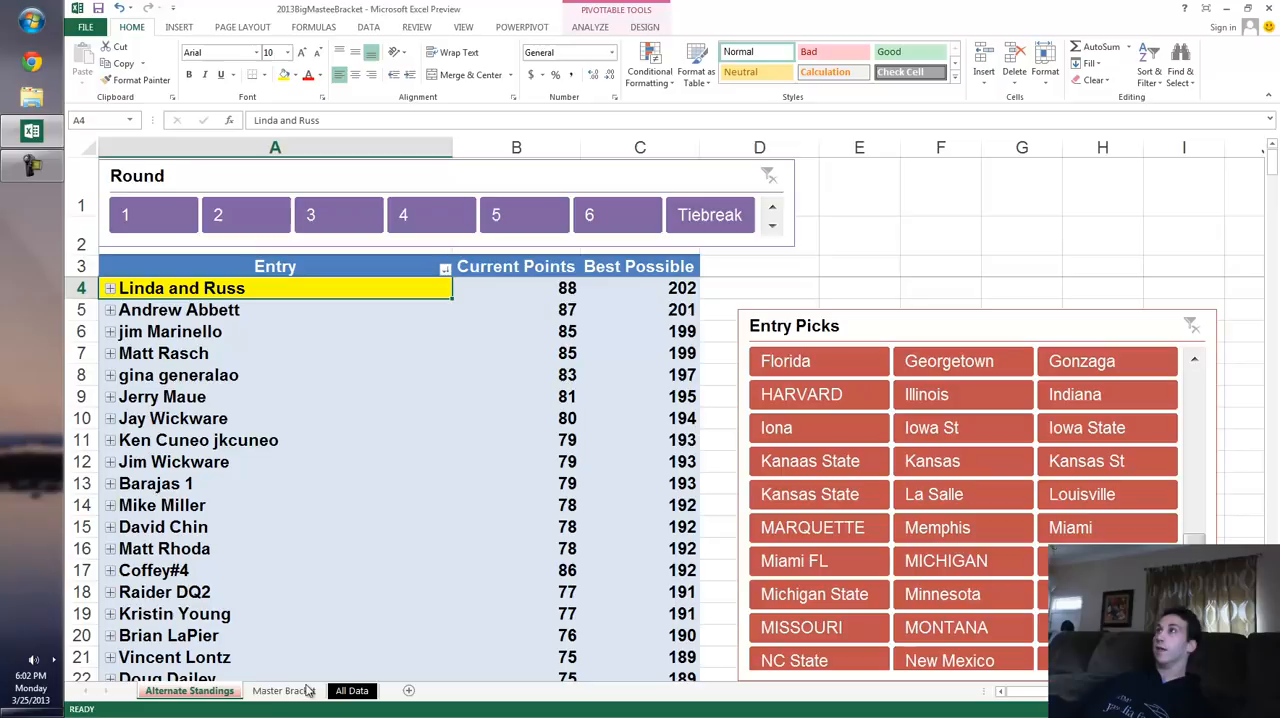
{"action": "left_click", "coordinate": [284, 690]}
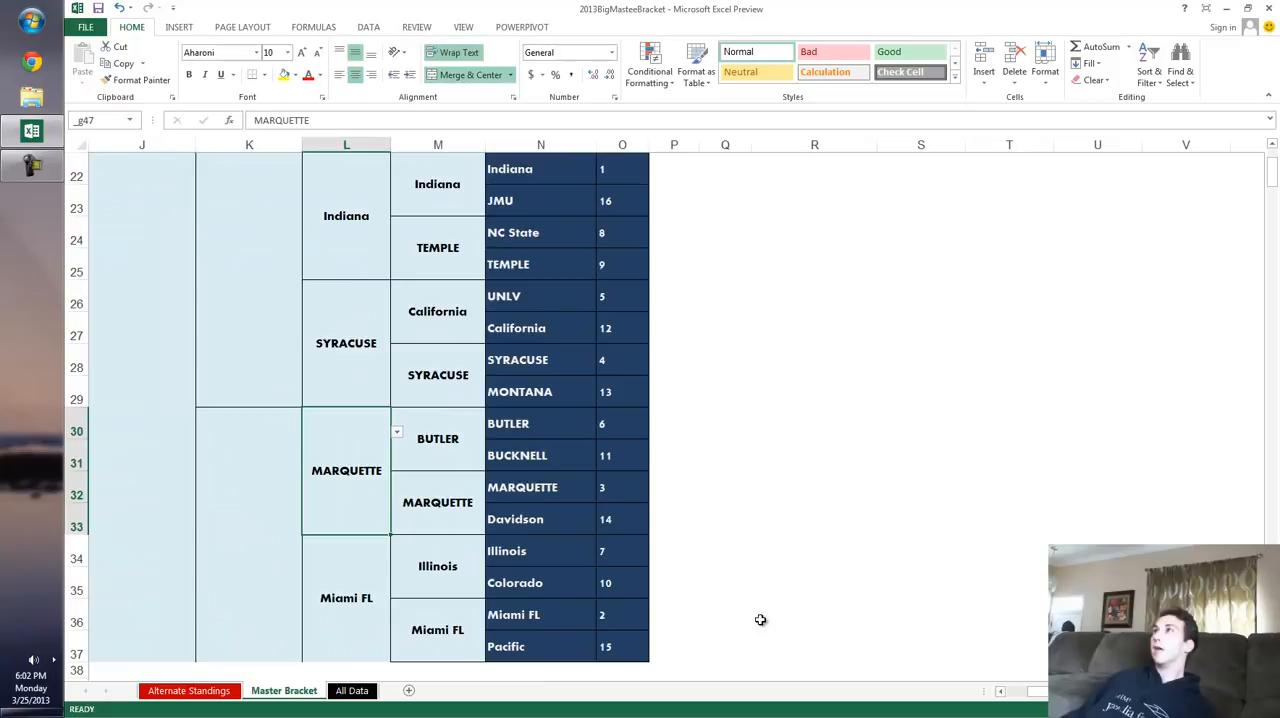
{"action": "scroll", "scroll_direction": "up", "scroll_amount": 3}
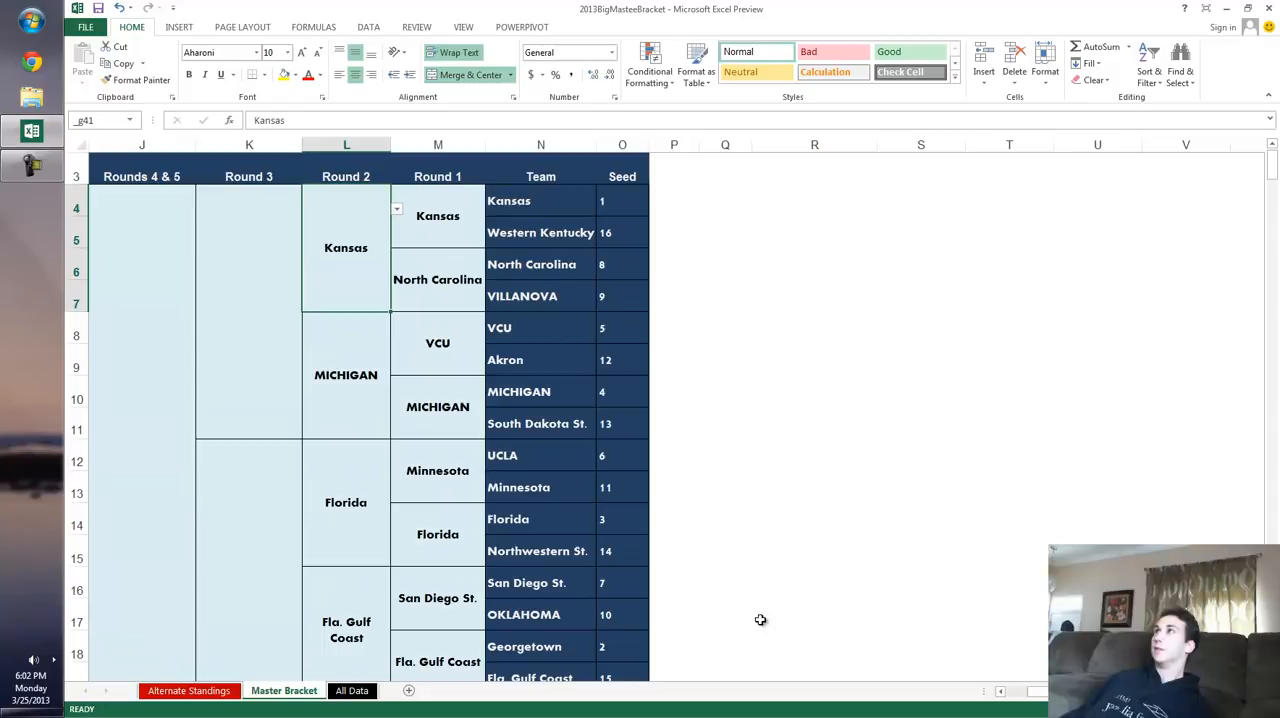
{"action": "scroll", "scroll_direction": "down", "scroll_amount": 3}
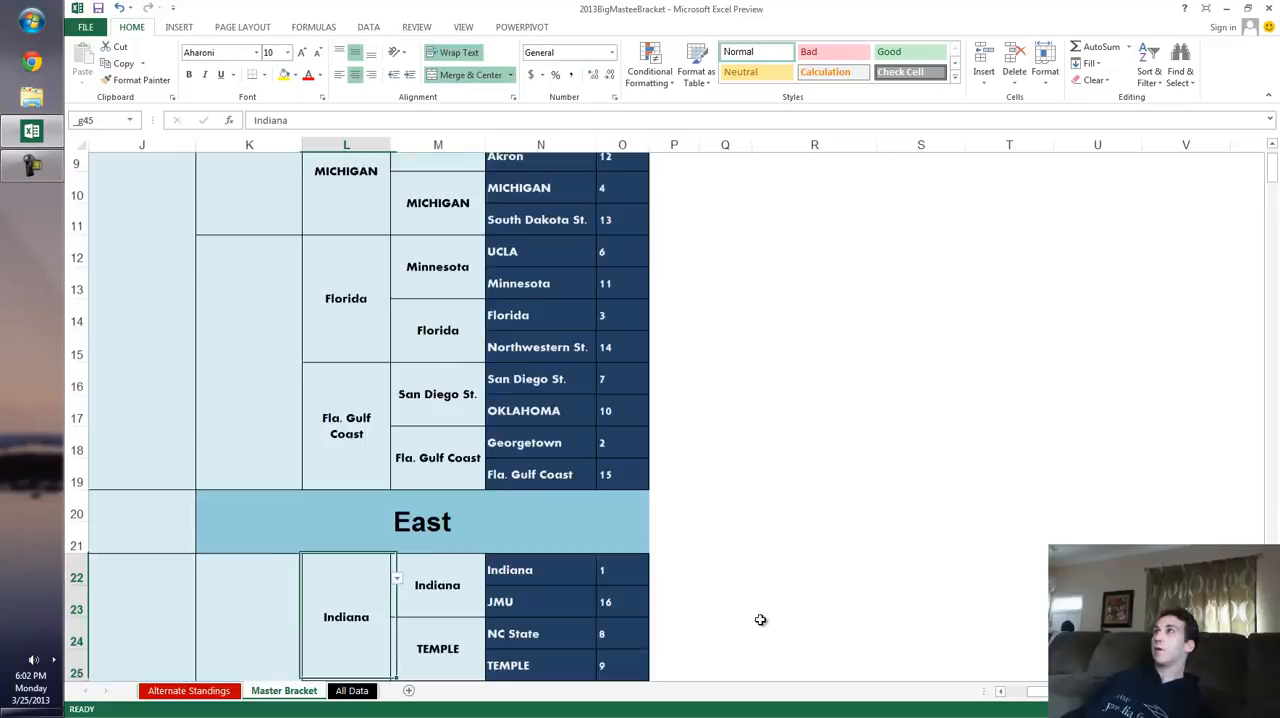
{"action": "scroll", "scroll_direction": "down", "scroll_amount": 3}
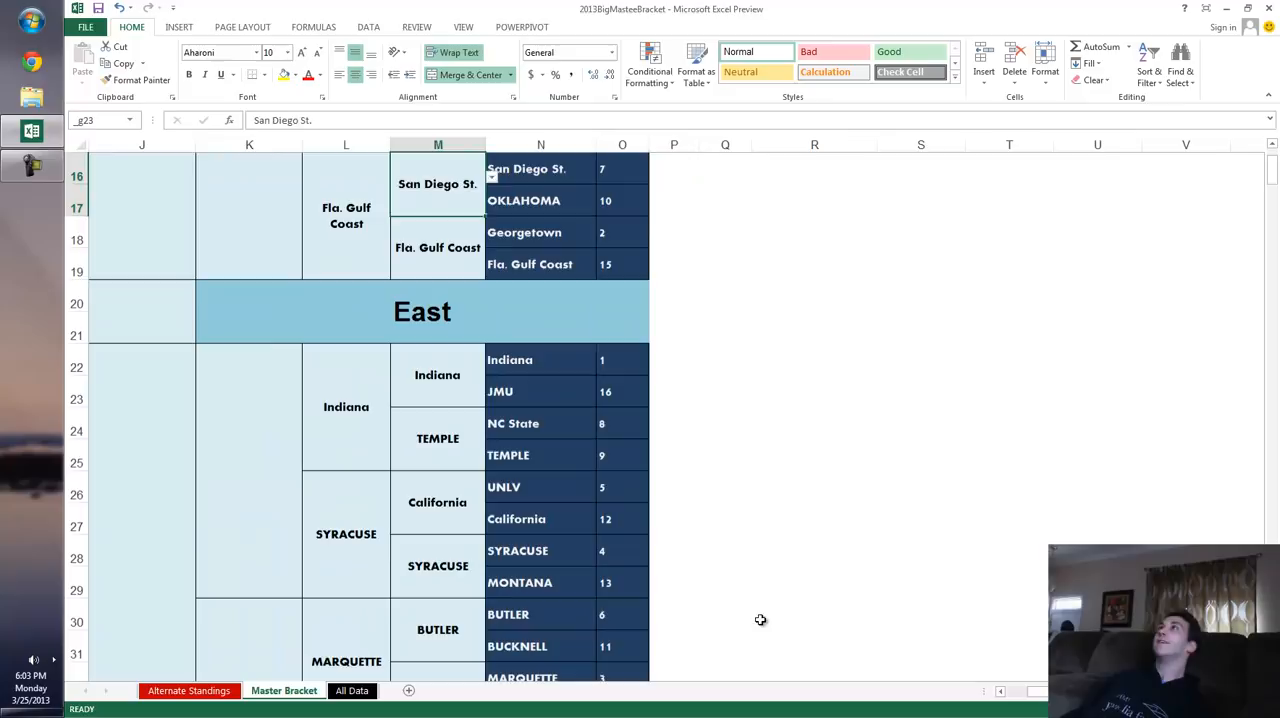
{"action": "left_click", "coordinate": [188, 690]}
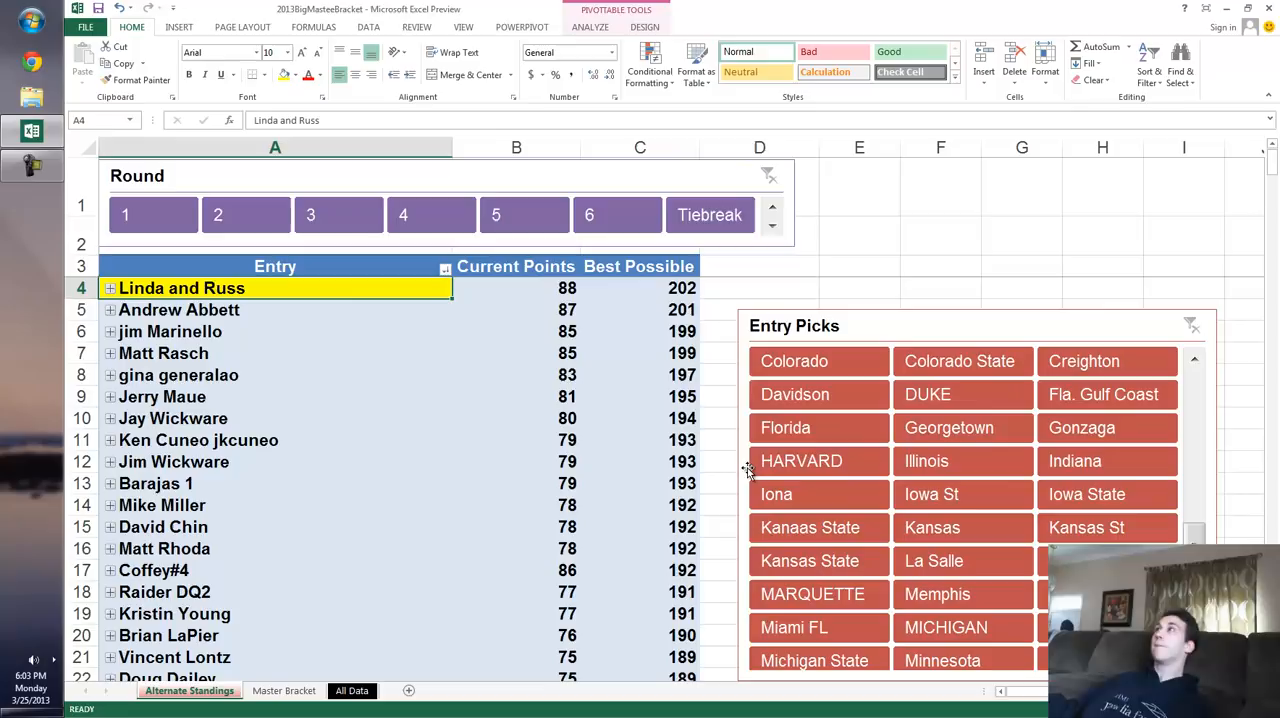
Select rounds 1–6 without the tiebreak and filter picks to Duke, Florida, Fla. Gulf Coast and Kansas.
{"action": "left_click", "coordinate": [928, 394]}
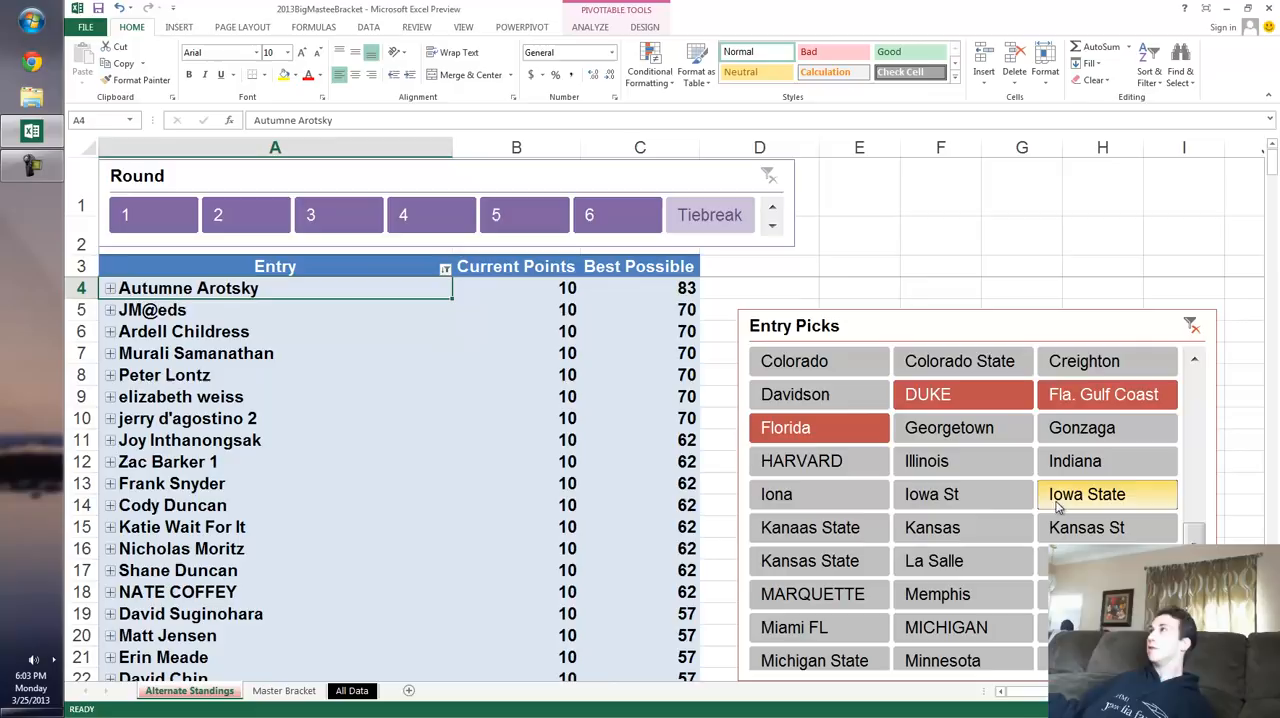
{"action": "left_click", "coordinate": [1086, 494]}
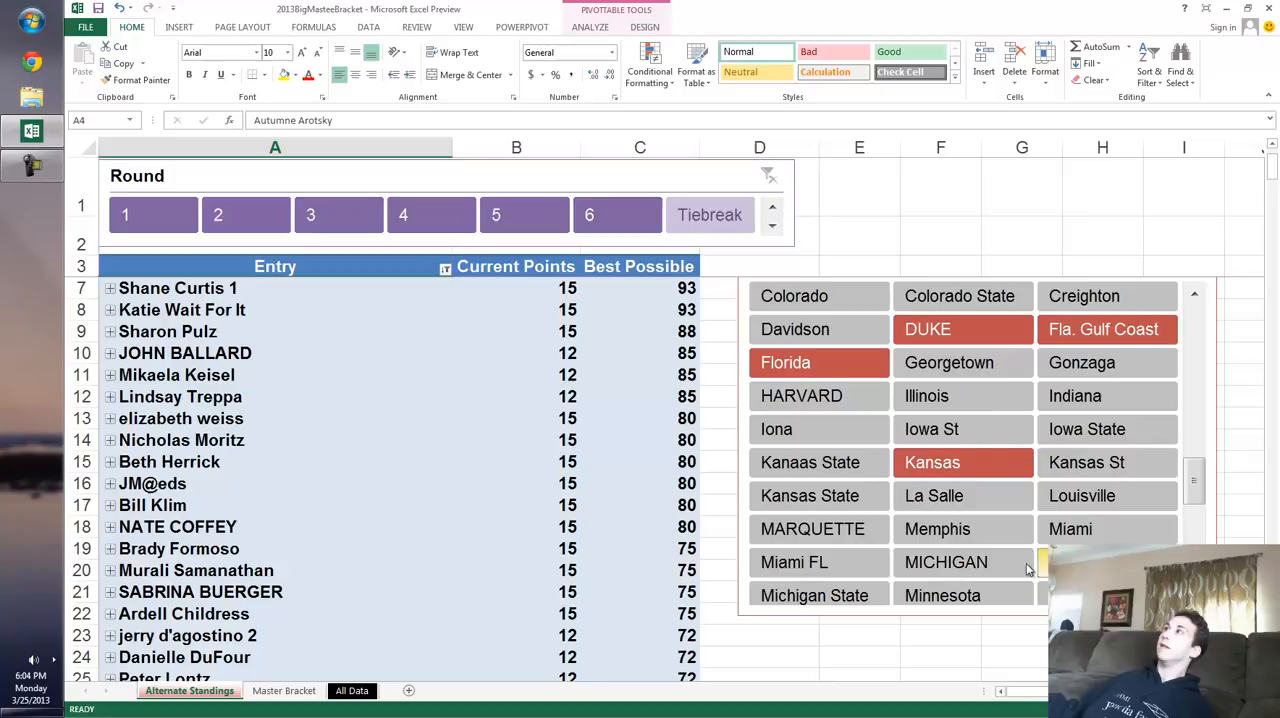
{"action": "scroll", "scroll_direction": "down", "scroll_amount": 3}
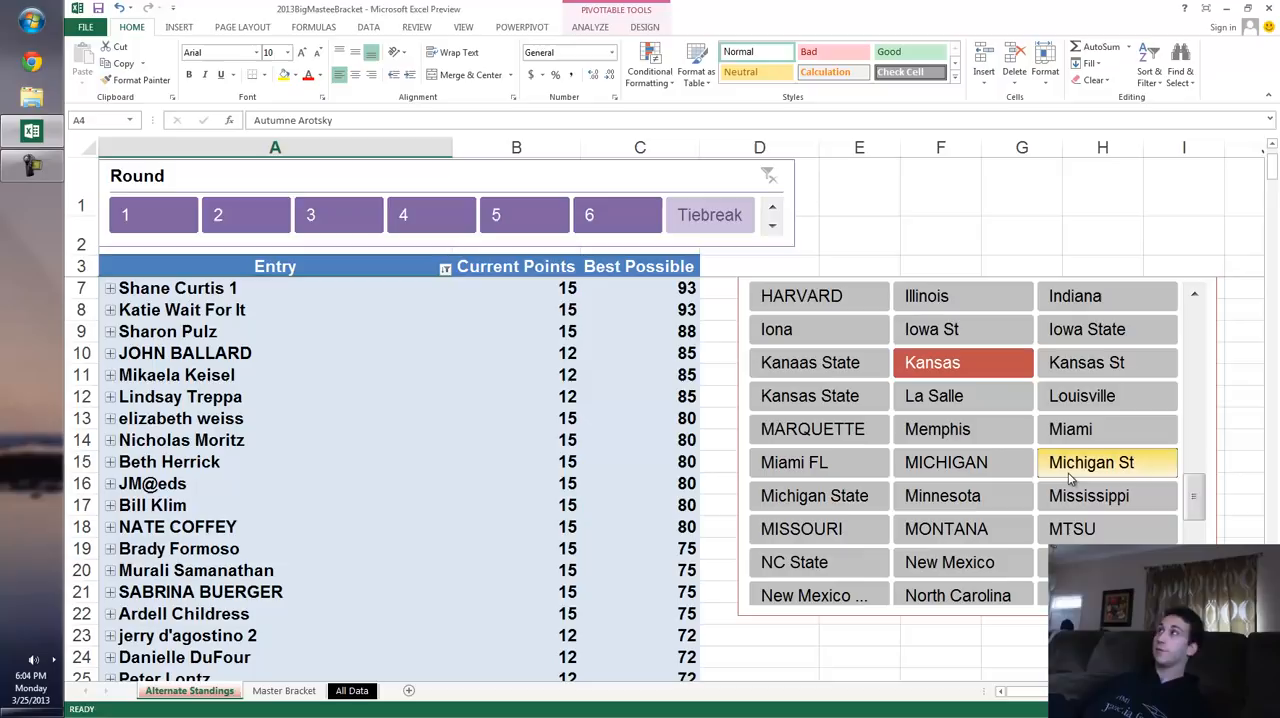
{"action": "mouse_move", "coordinate": [814, 496]}
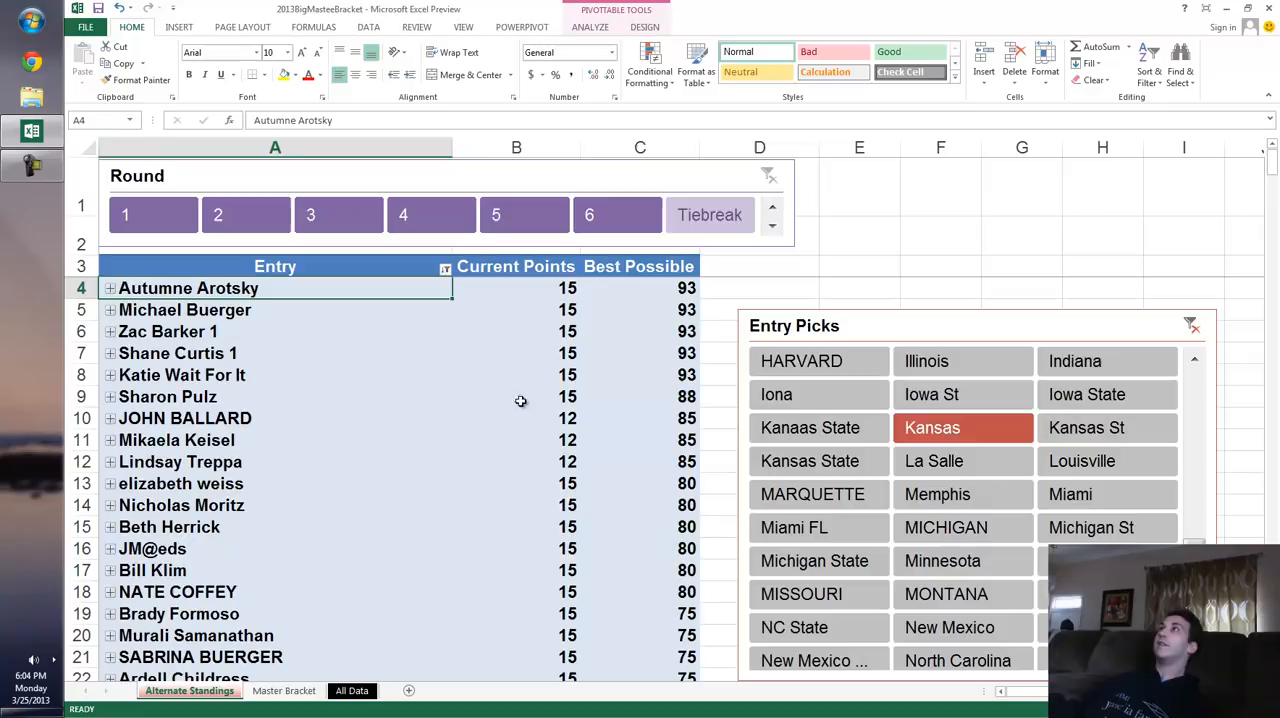
Briefly show rounds 5–6 only, then clear the Entry Picks slicer to restore all entries.
{"action": "left_click", "coordinate": [588, 214]}
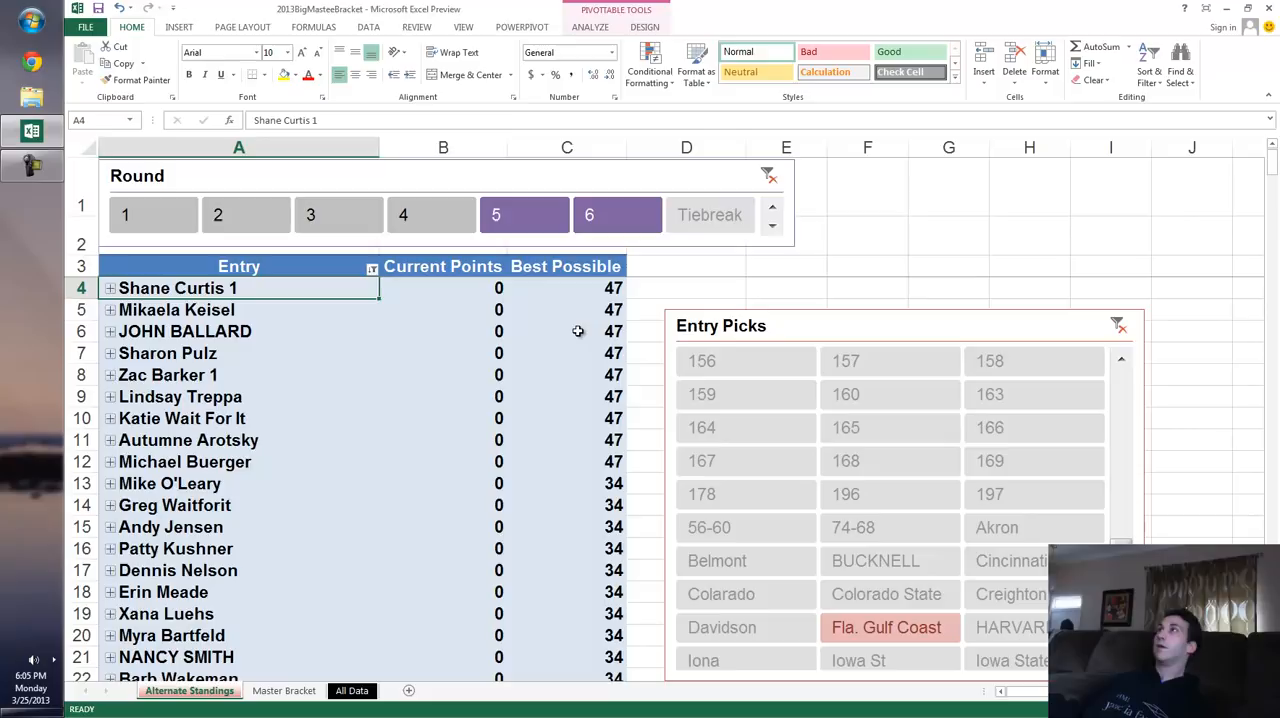
{"action": "mouse_move", "coordinate": [598, 392]}
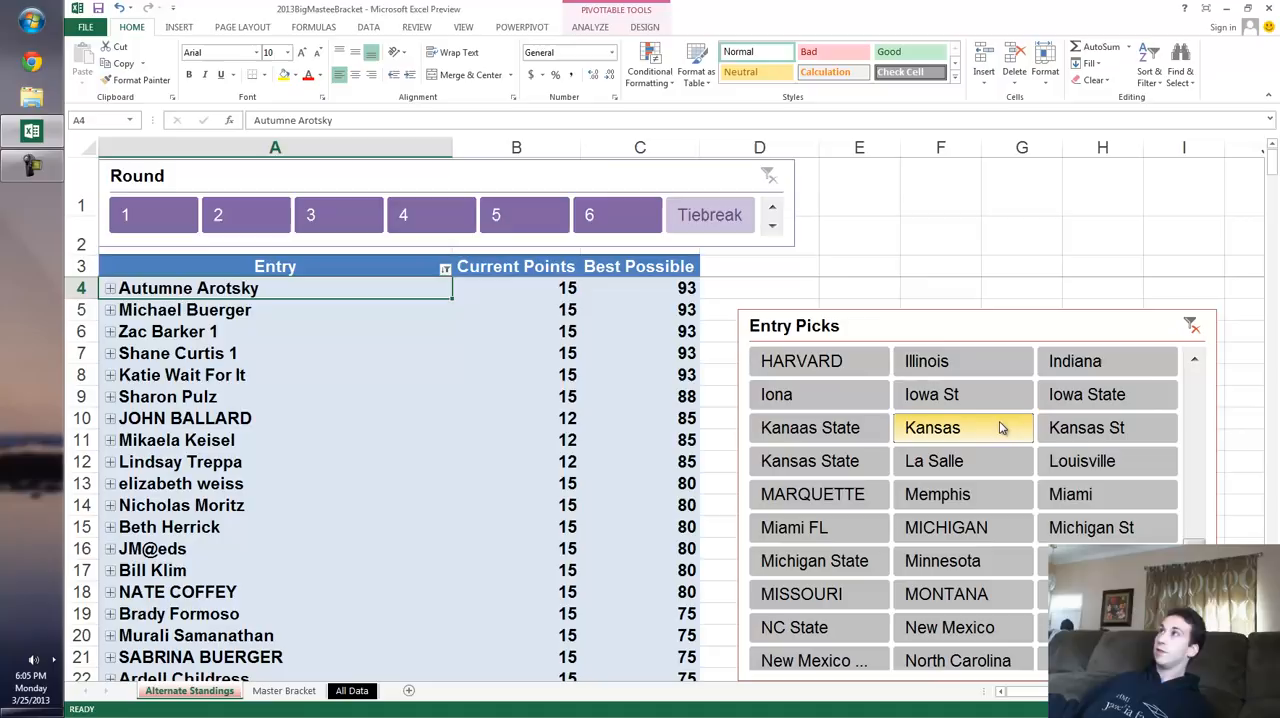
{"action": "left_click", "coordinate": [932, 428]}
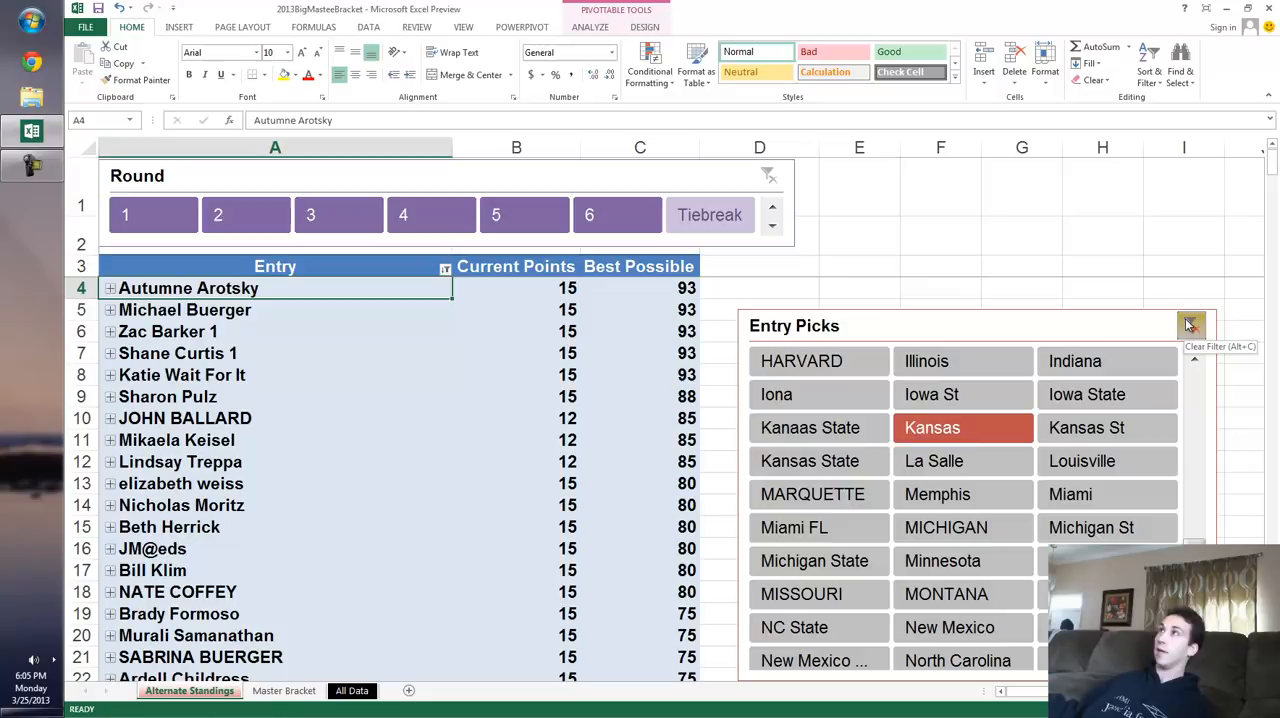
{"action": "left_click", "coordinate": [1192, 324]}
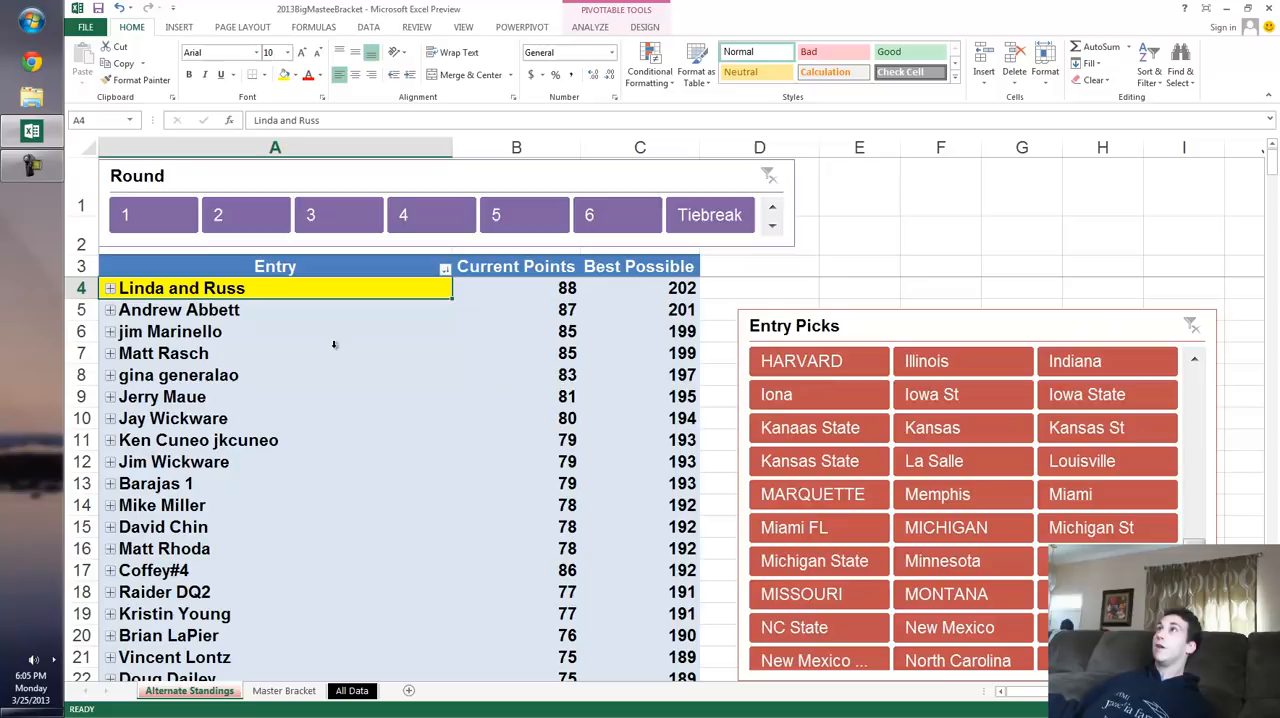